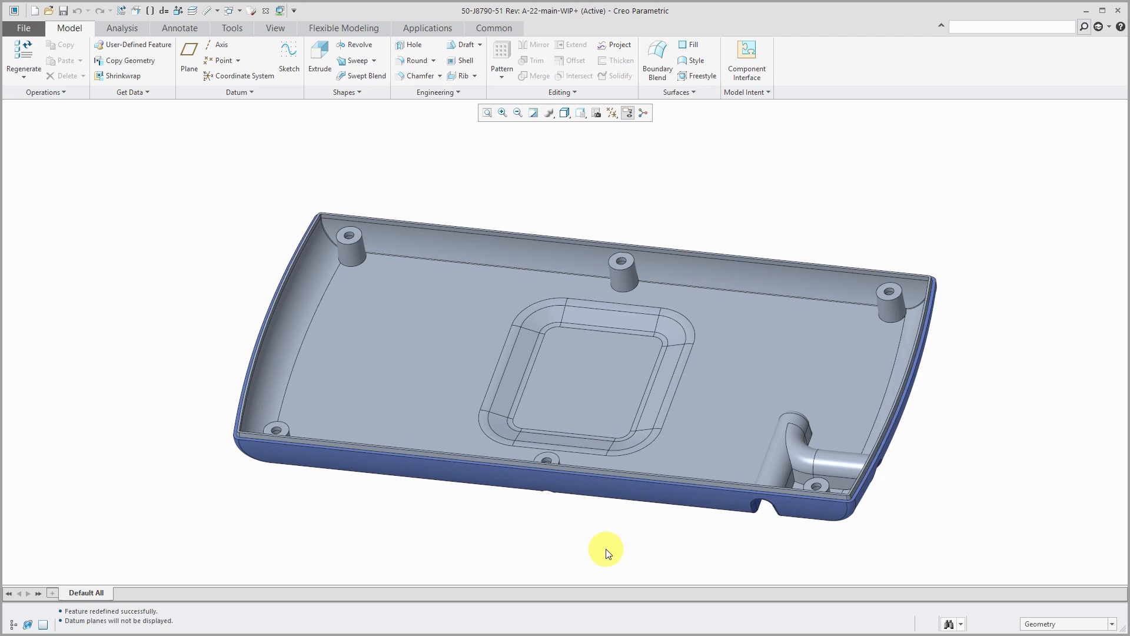
{"action": "mouse_move", "coordinate": [324, 498]}
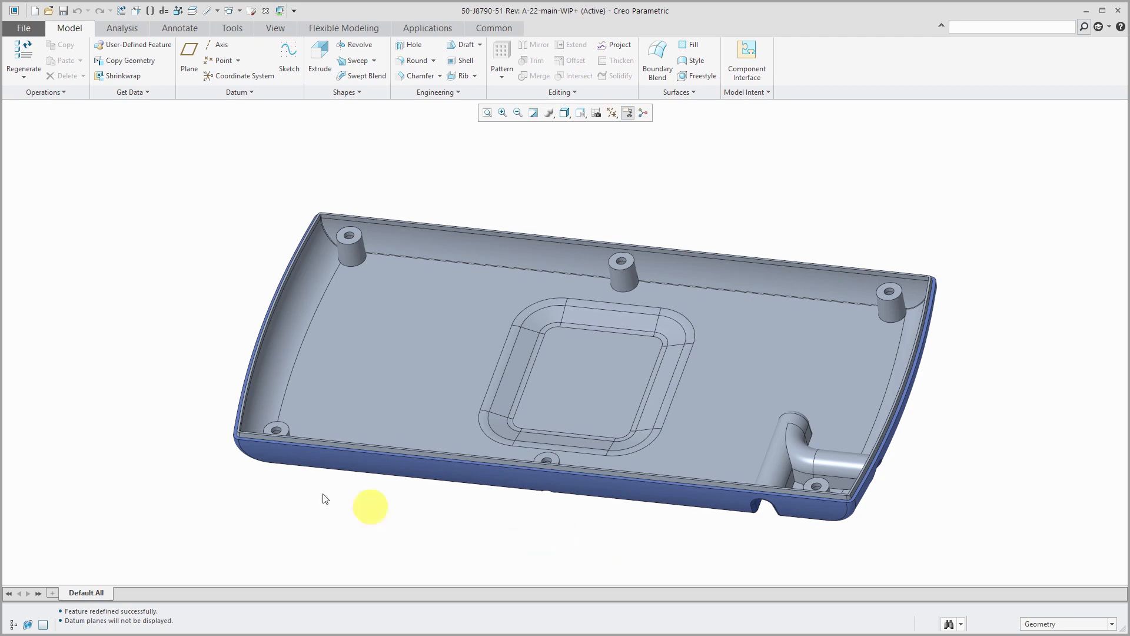
{"action": "mouse_move", "coordinate": [462, 75]}
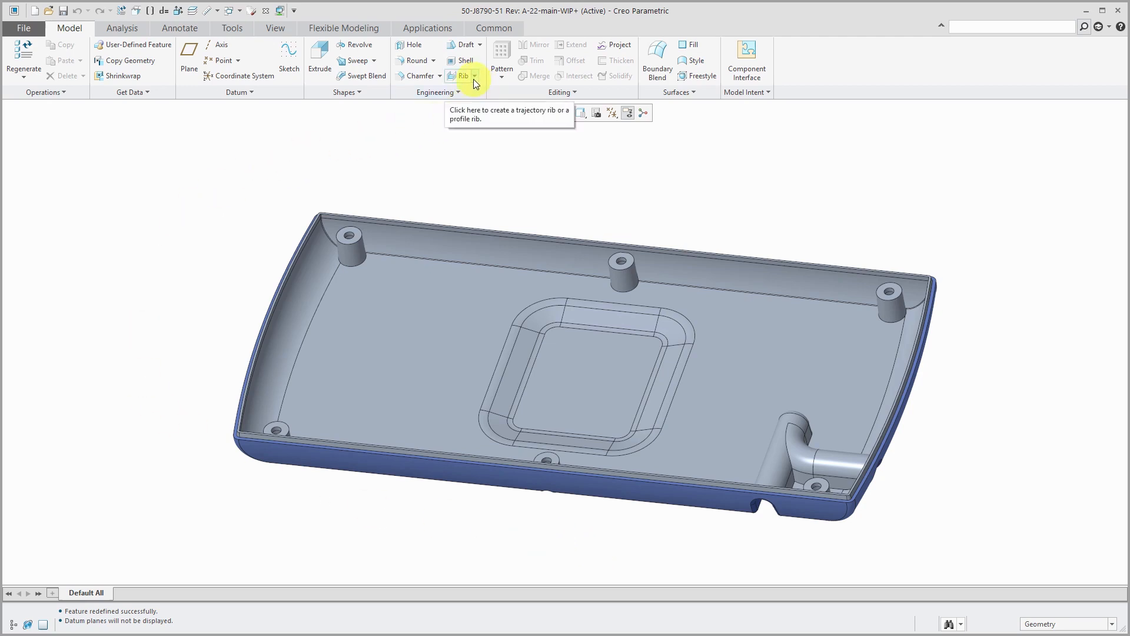
- Start a Trajectory Rib and define its internal sketch on the boss top surface, oriented to TOP
{"action": "left_click", "coordinate": [475, 76]}
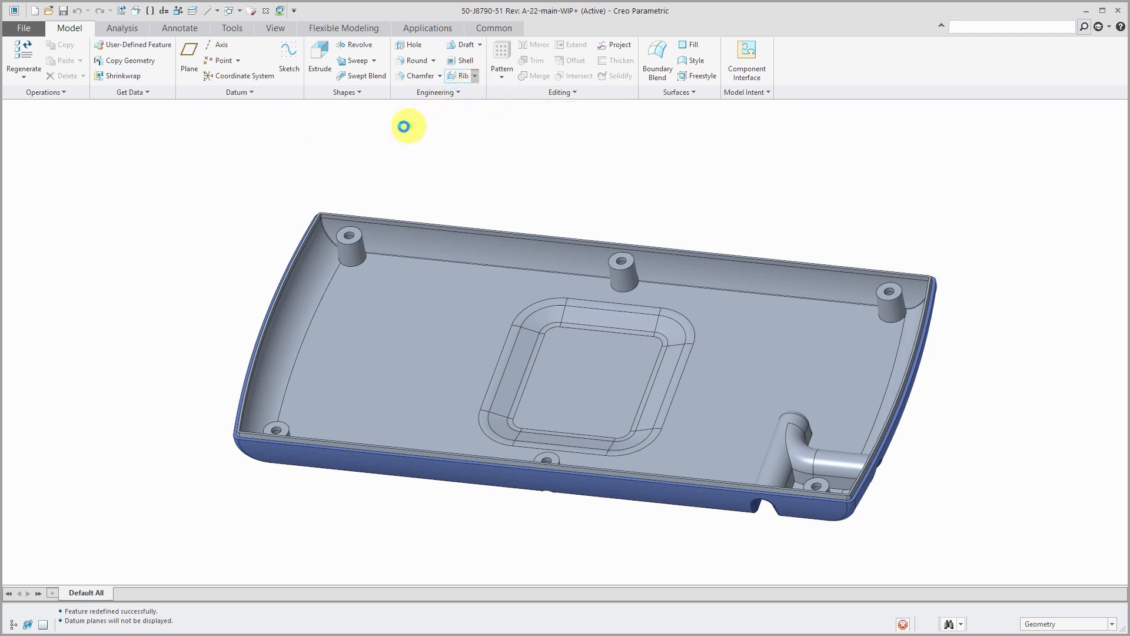
{"action": "left_click", "coordinate": [461, 76]}
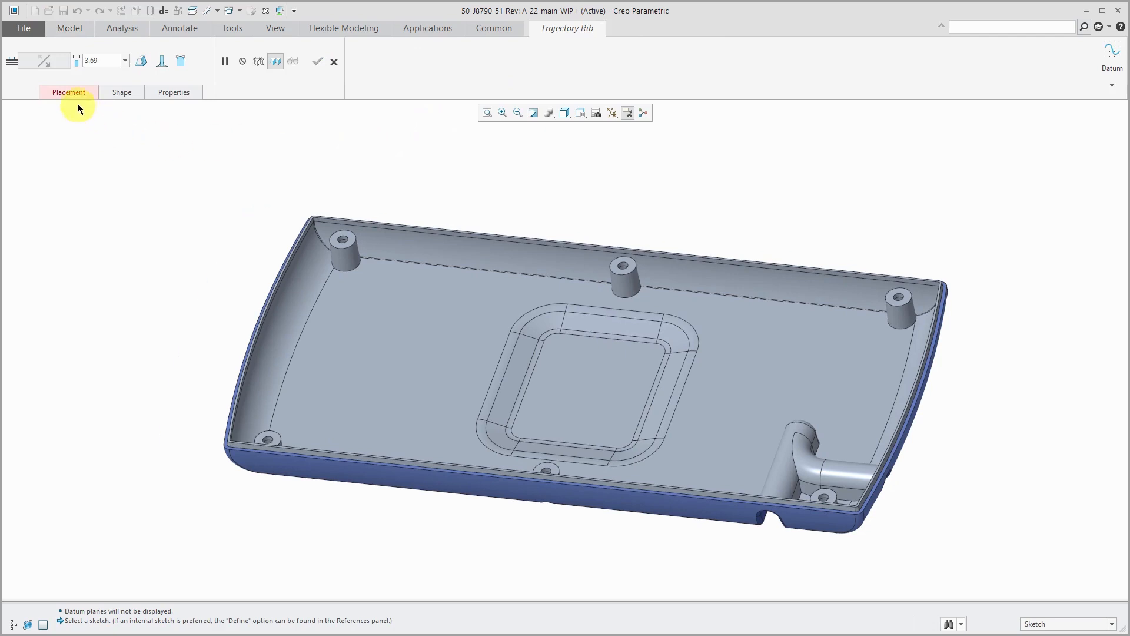
{"action": "left_click", "coordinate": [69, 92]}
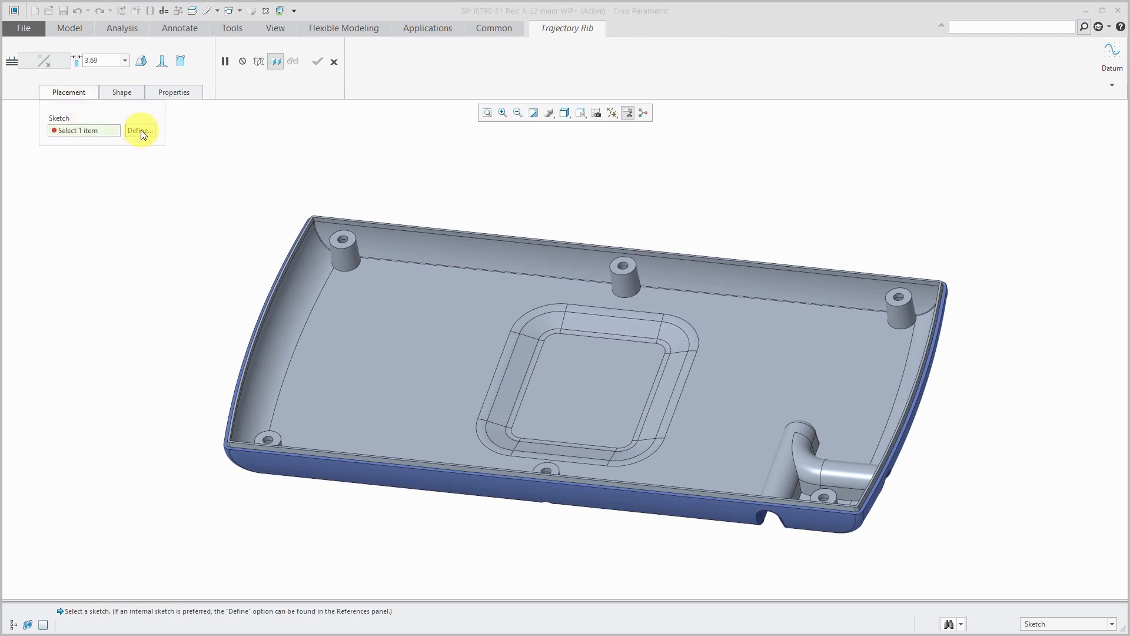
{"action": "left_click", "coordinate": [140, 131]}
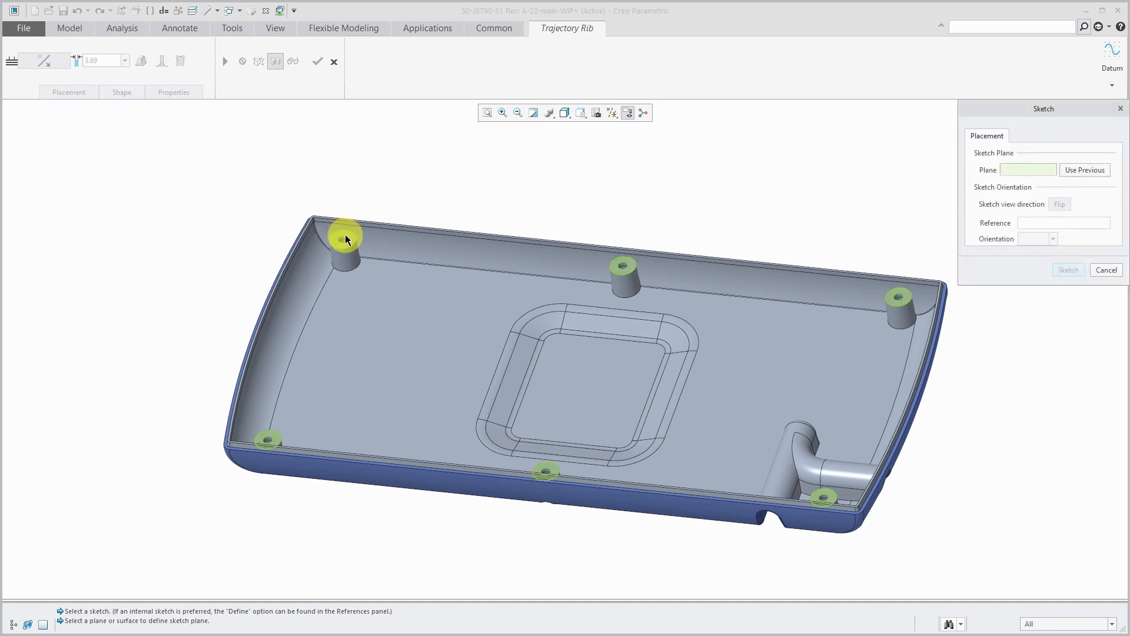
{"action": "left_click", "coordinate": [346, 239]}
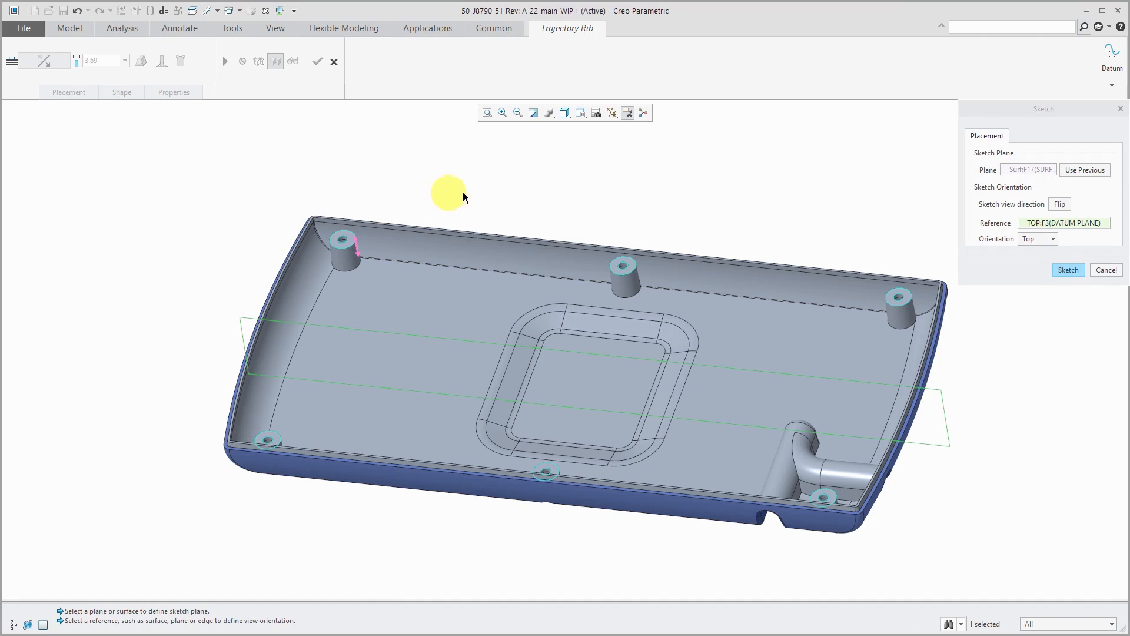
{"action": "left_click", "coordinate": [1068, 269]}
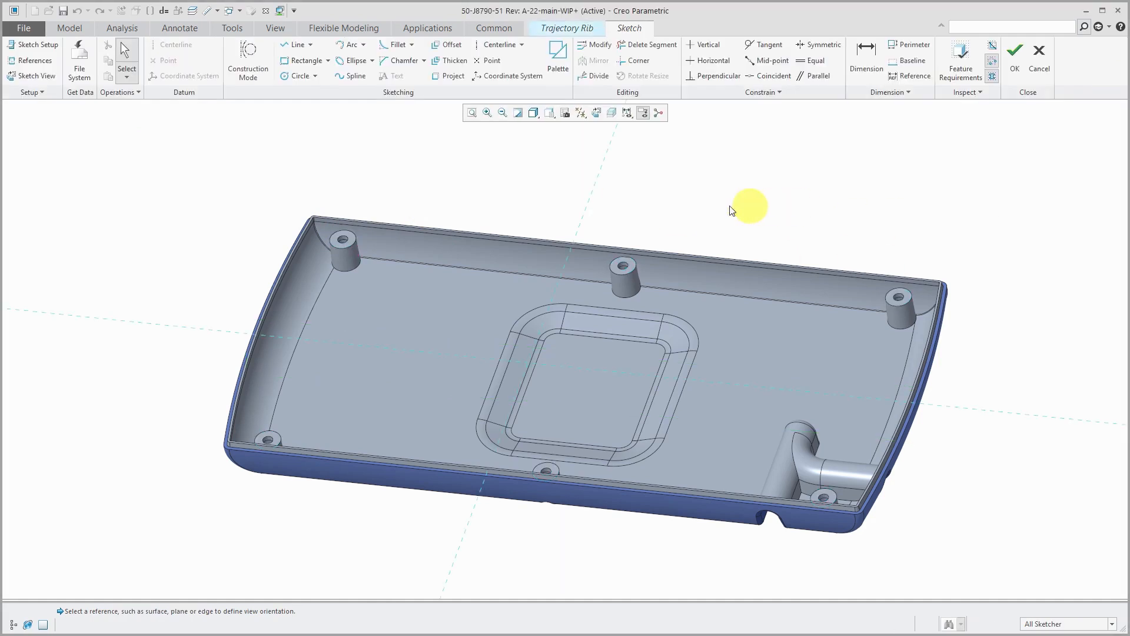
{"action": "mouse_move", "coordinate": [716, 201]}
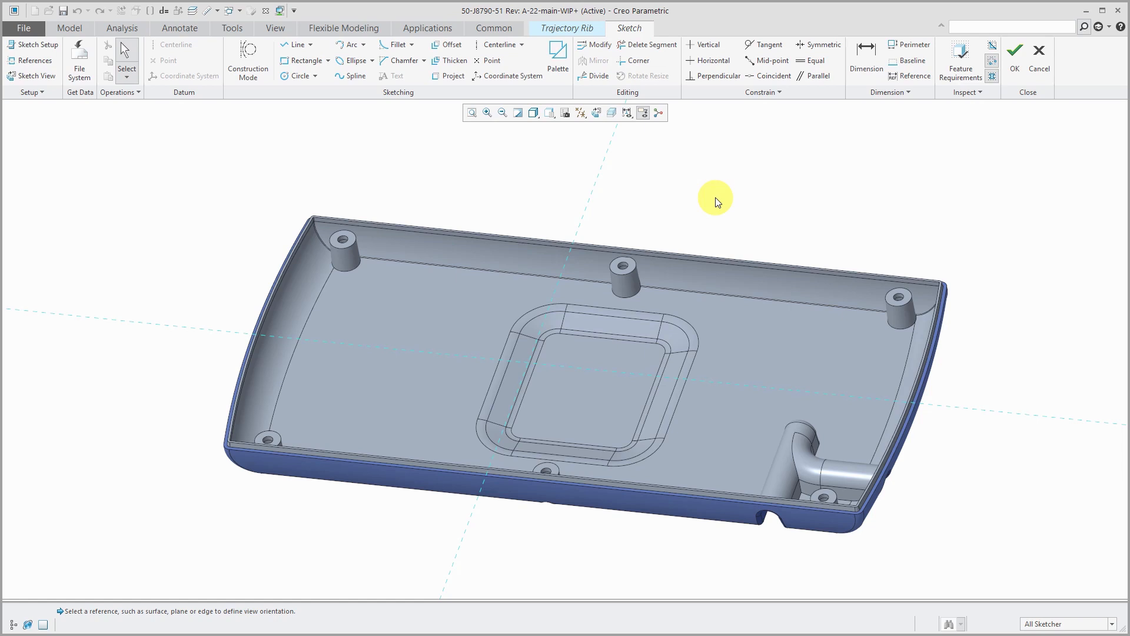
- Sketch a long line across the enclosure and a crossing line, then hide dimension display
{"action": "right_click", "coordinate": [714, 200]}
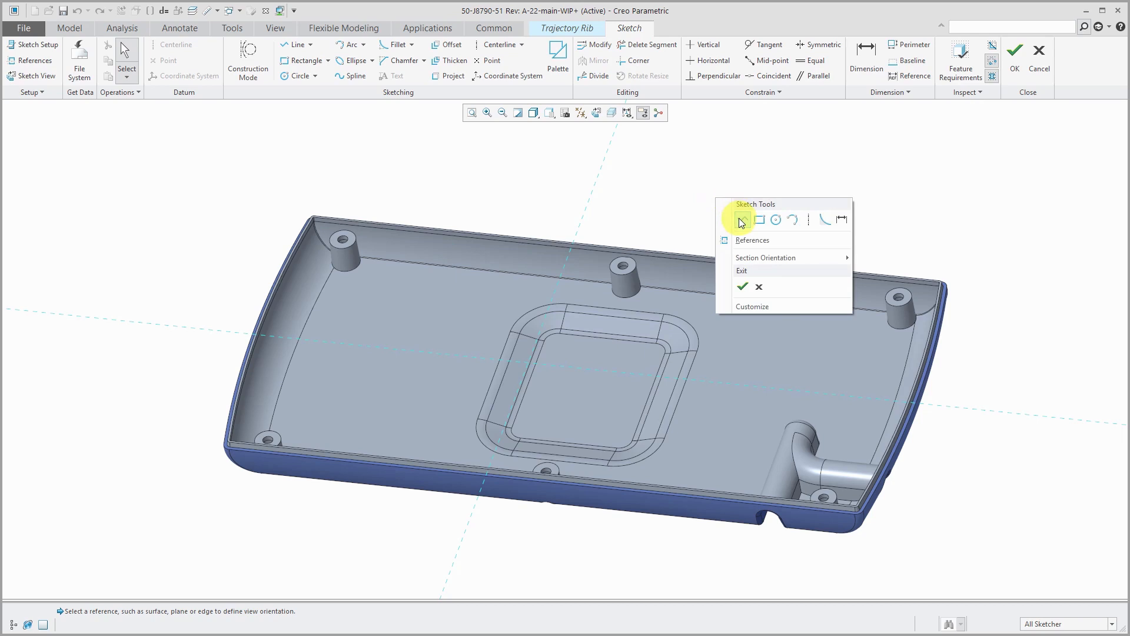
{"action": "left_click", "coordinate": [743, 220]}
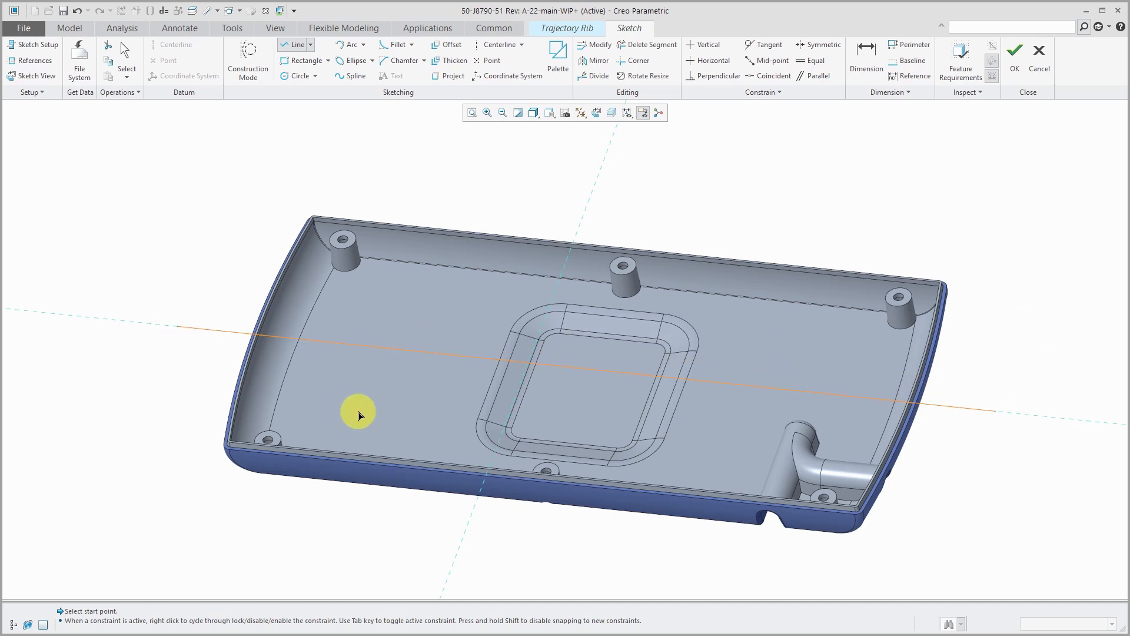
{"action": "left_click", "coordinate": [359, 414]}
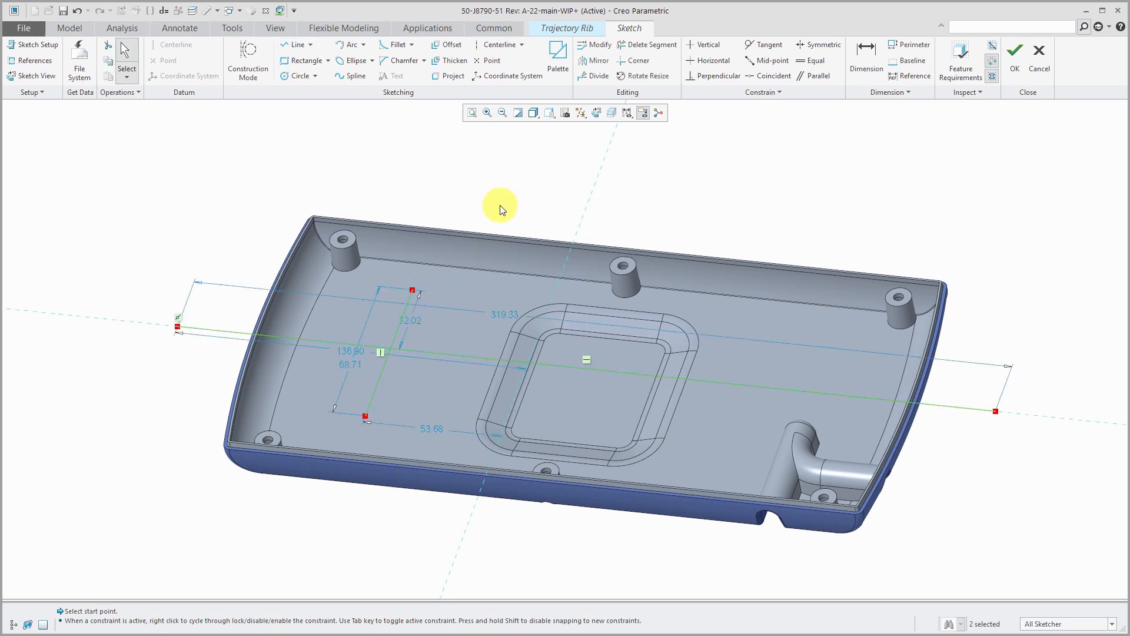
{"action": "left_click", "coordinate": [627, 113]}
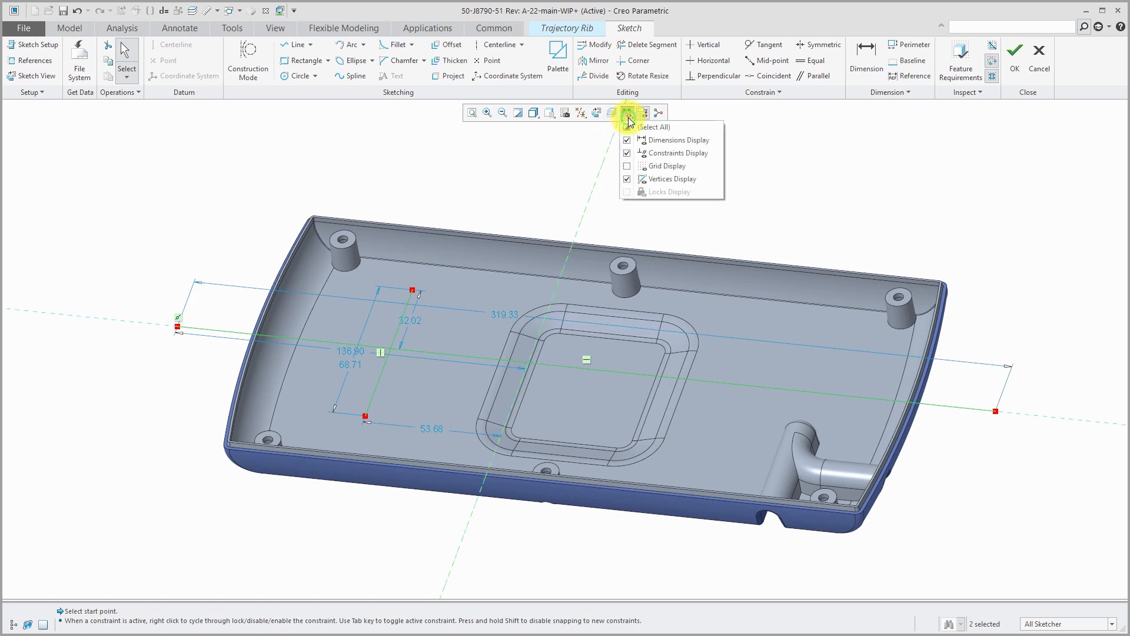
{"action": "left_click", "coordinate": [626, 139]}
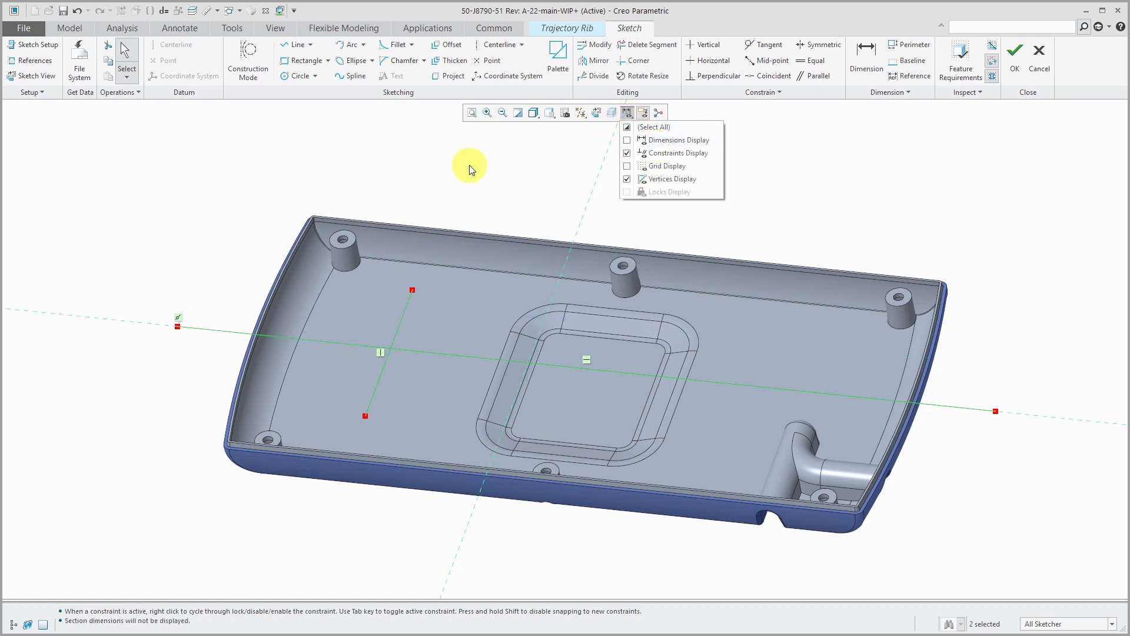
{"action": "left_click", "coordinate": [625, 113]}
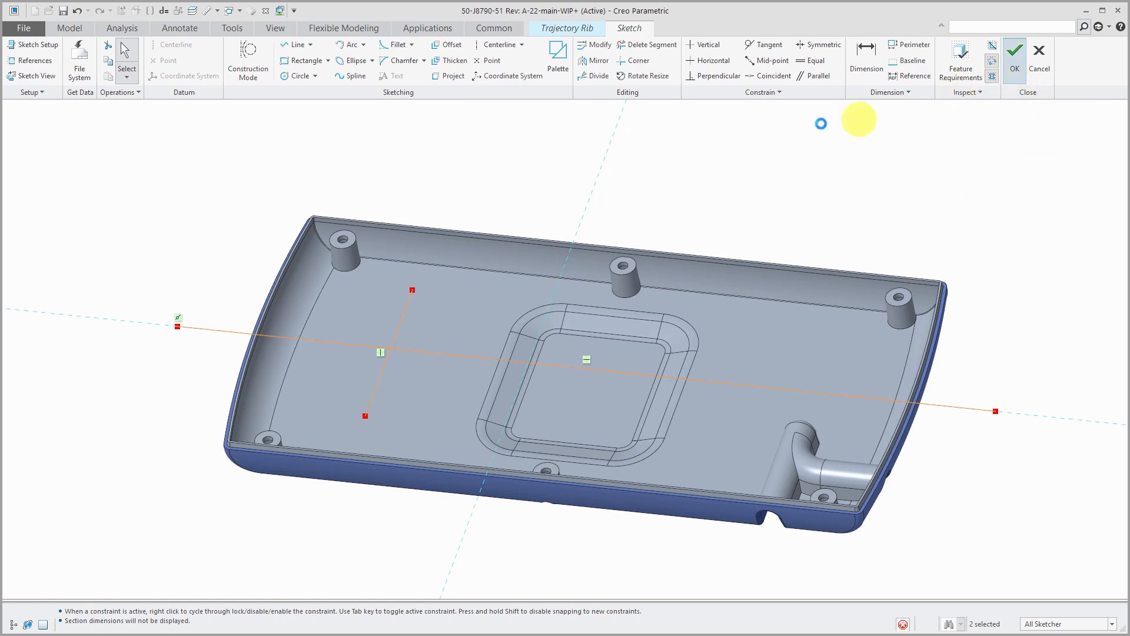
- Accept the sketch and make the rib 4.00 wide with draft added to its sides
{"action": "left_click", "coordinate": [1013, 51]}
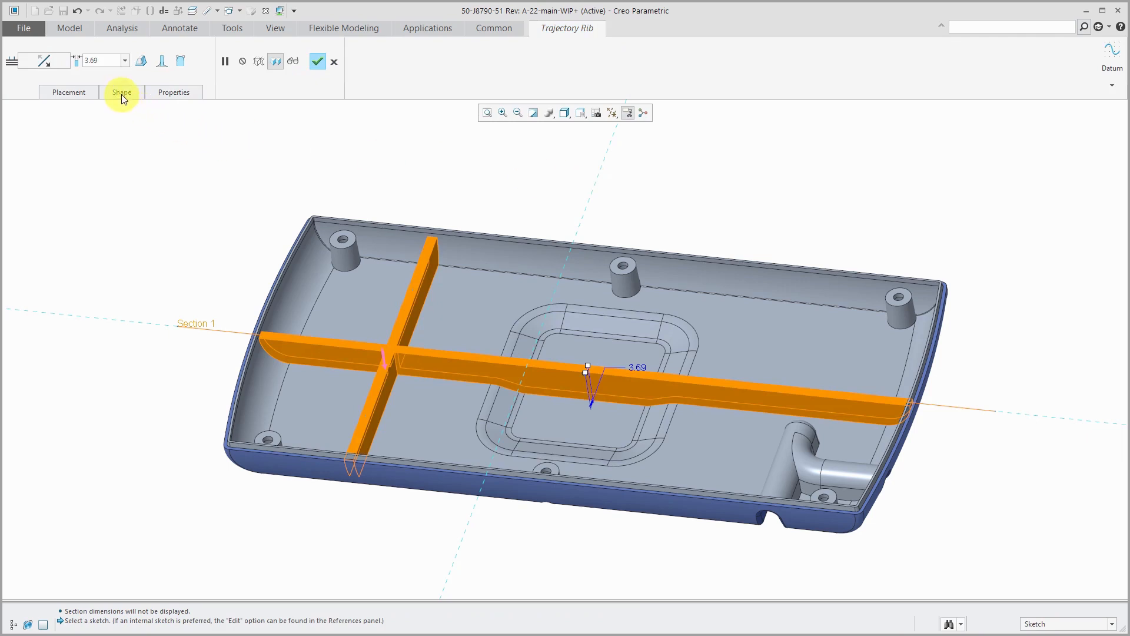
{"action": "left_click", "coordinate": [122, 91]}
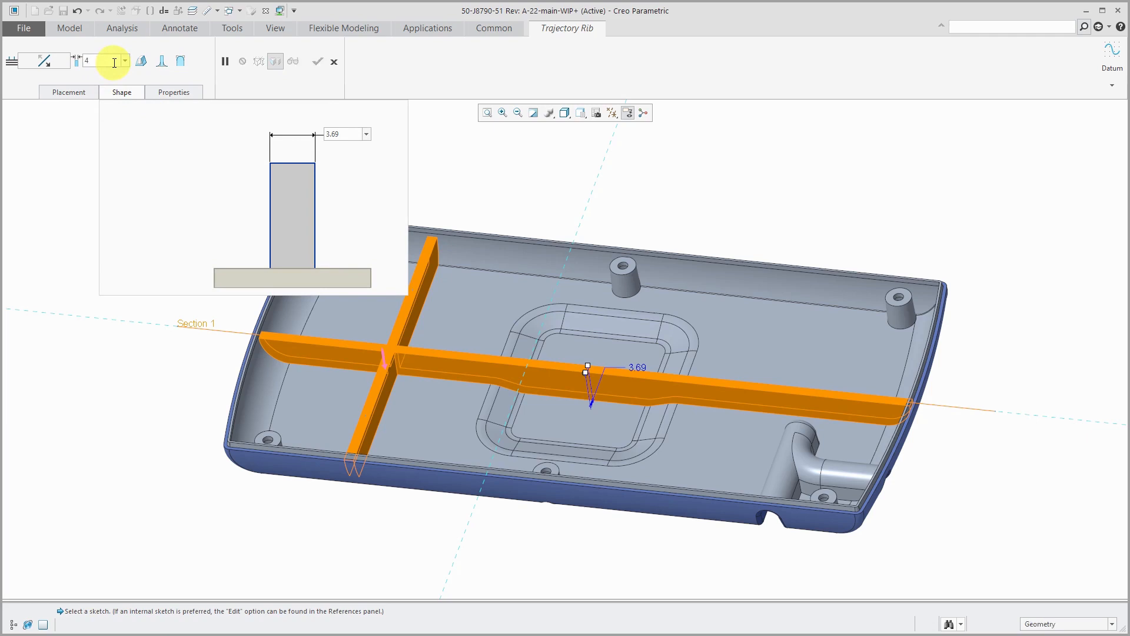
{"action": "type", "text": "4.00"}
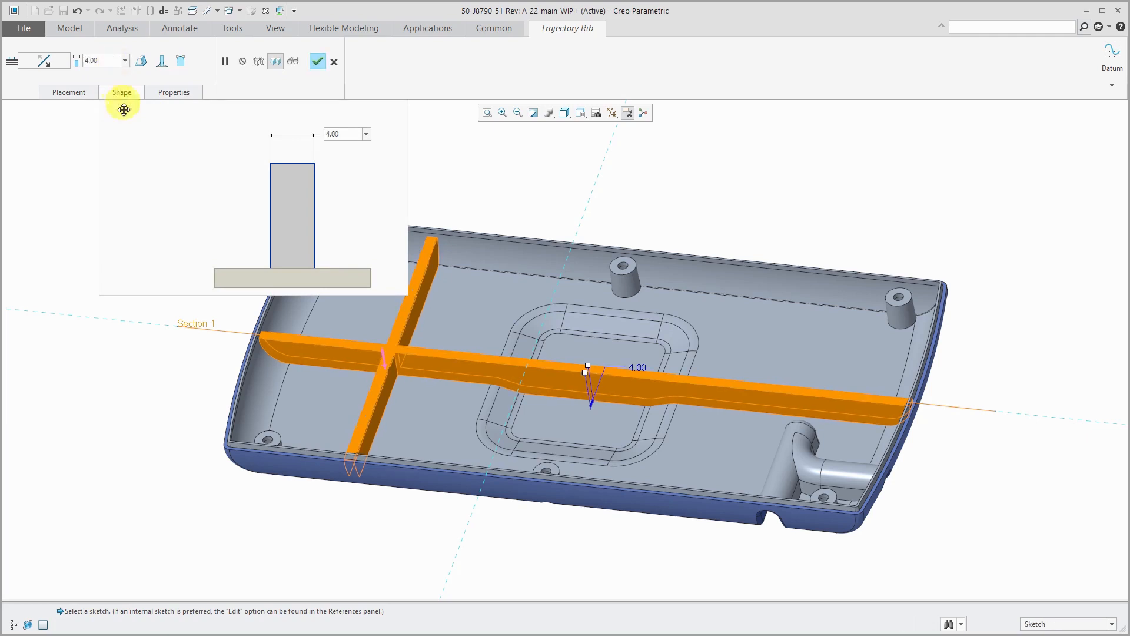
{"action": "mouse_move", "coordinate": [139, 156]}
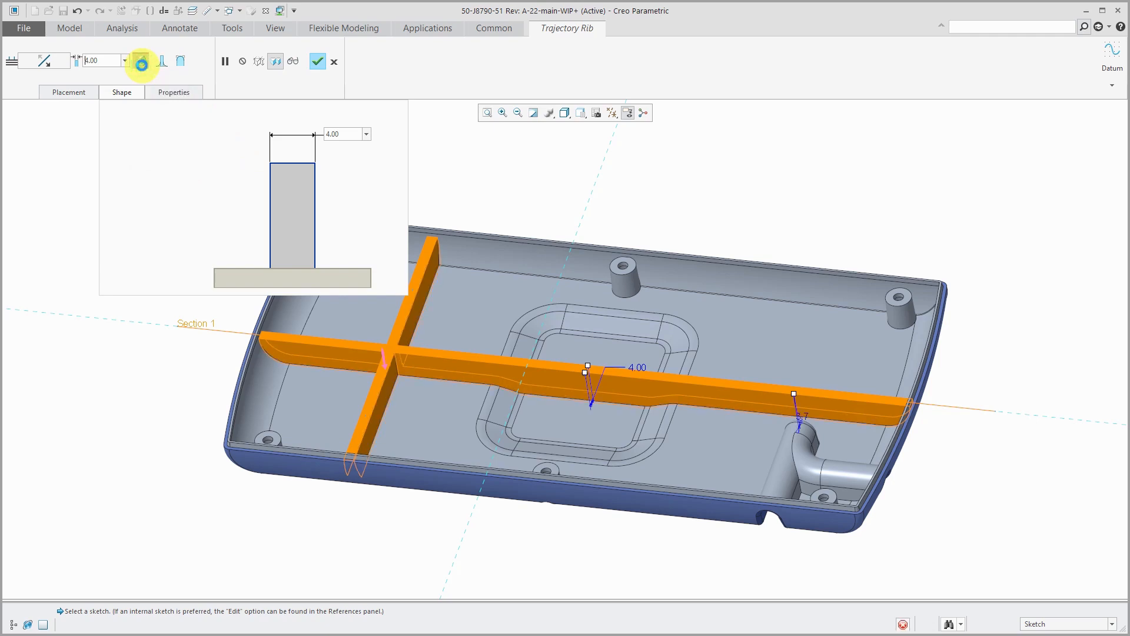
{"action": "left_click", "coordinate": [140, 60]}
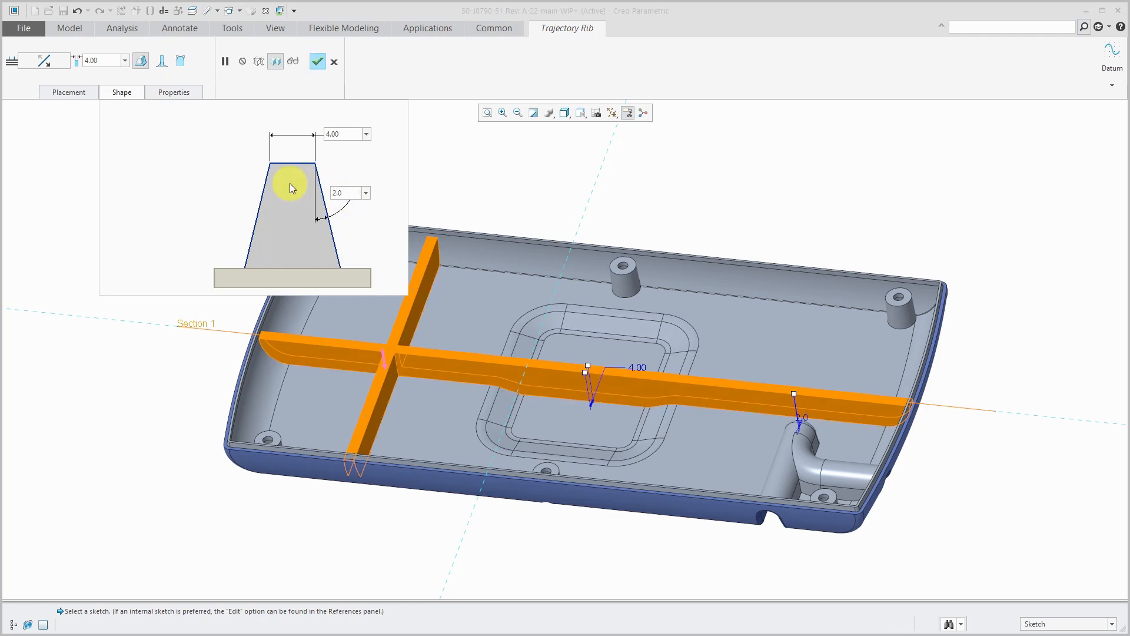
{"action": "mouse_move", "coordinate": [223, 194]}
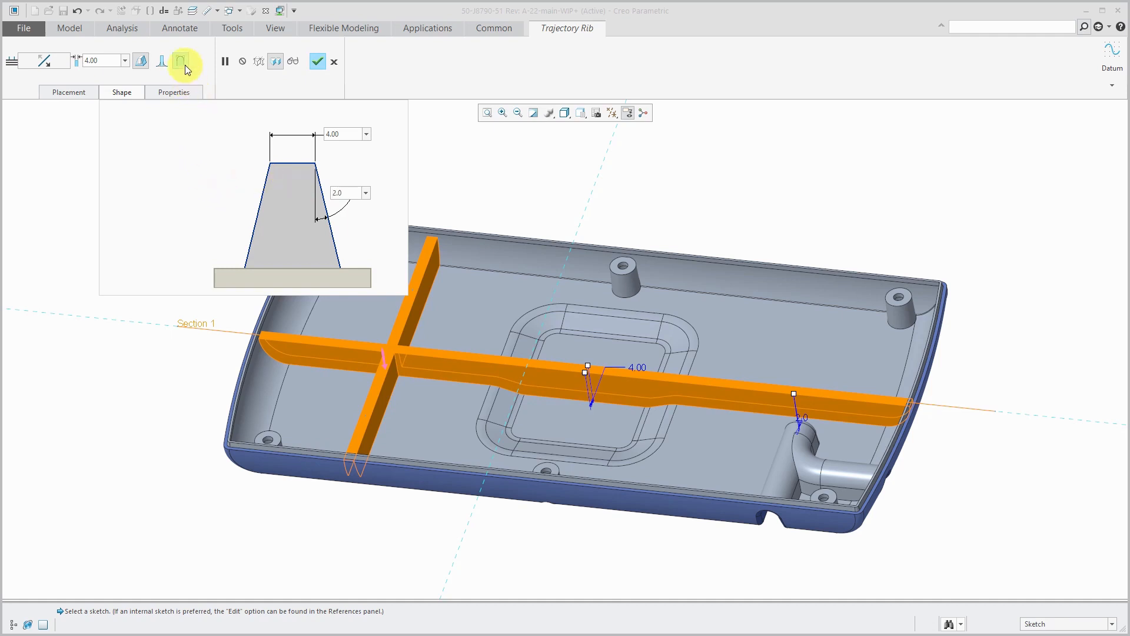
{"action": "left_click", "coordinate": [181, 60]}
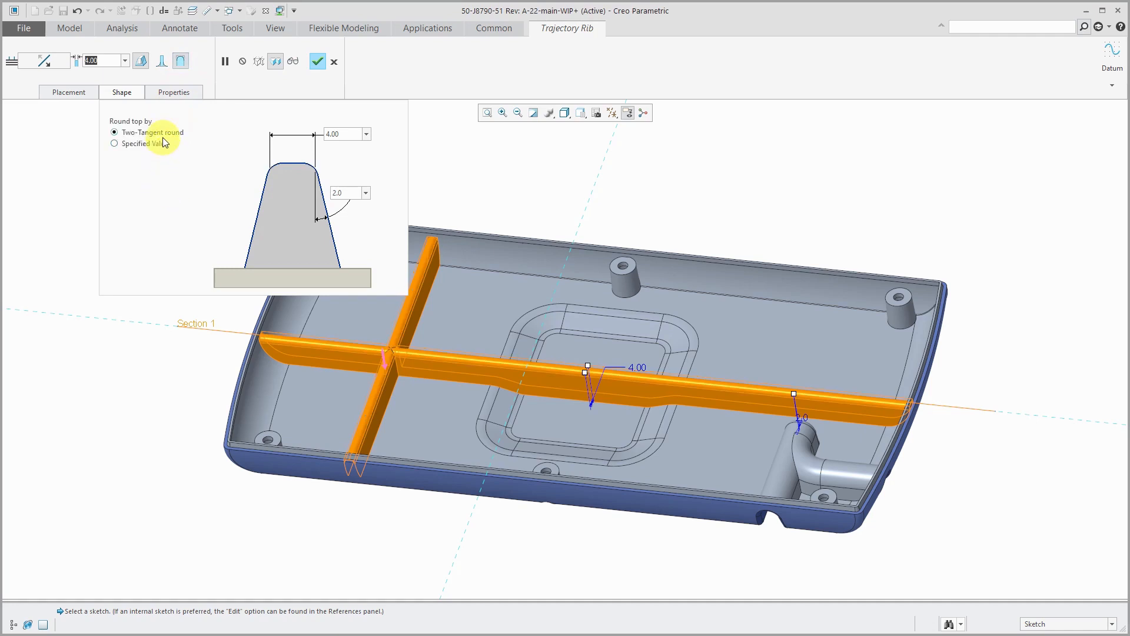
{"action": "mouse_move", "coordinate": [139, 156]}
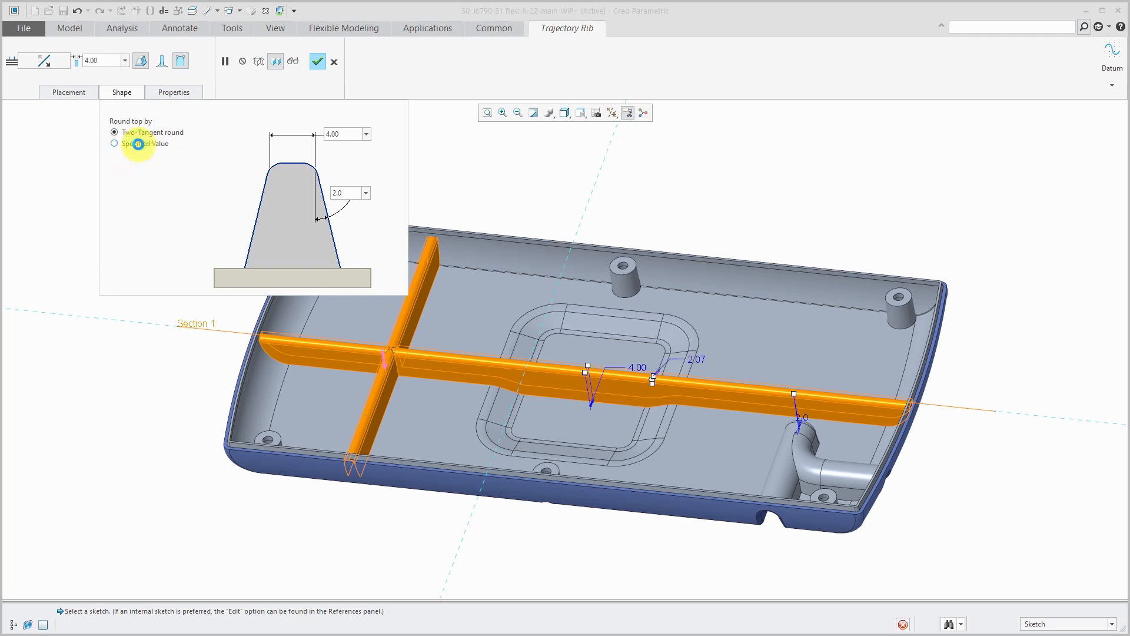
{"action": "left_click", "coordinate": [114, 144]}
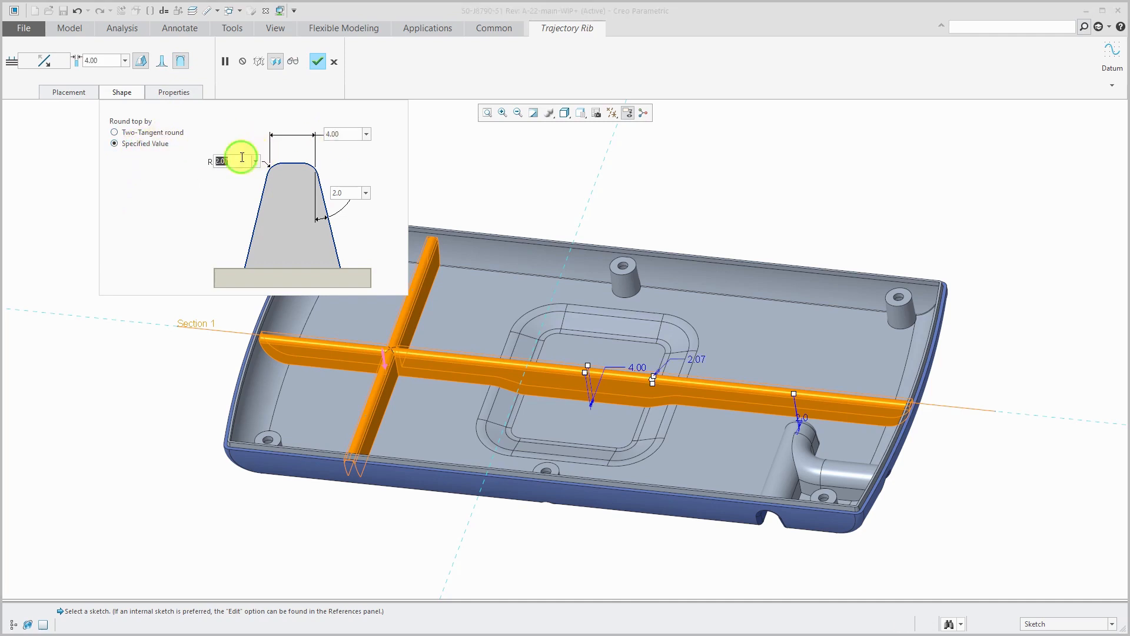
{"action": "type", "text": "1"}
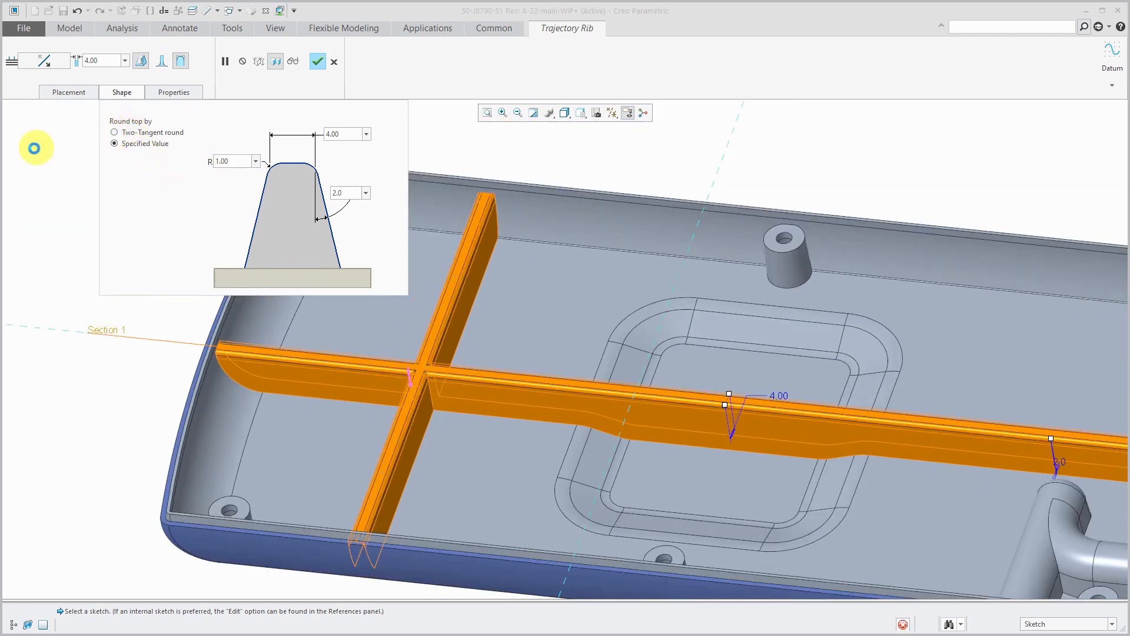
{"action": "left_click", "coordinate": [114, 132]}
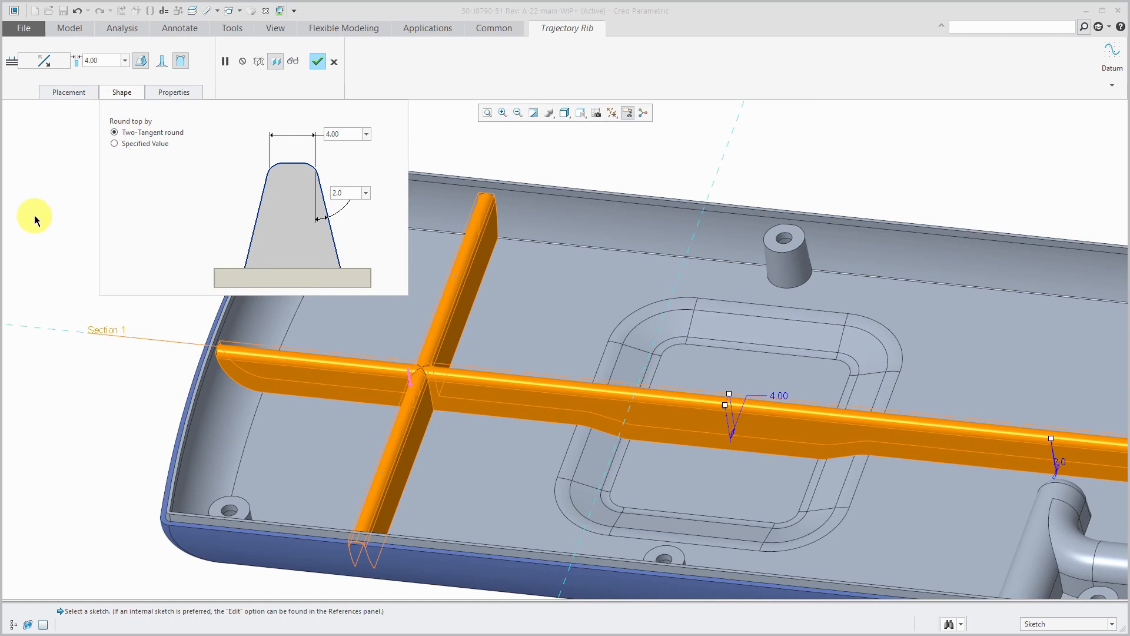
{"action": "mouse_move", "coordinate": [164, 60]}
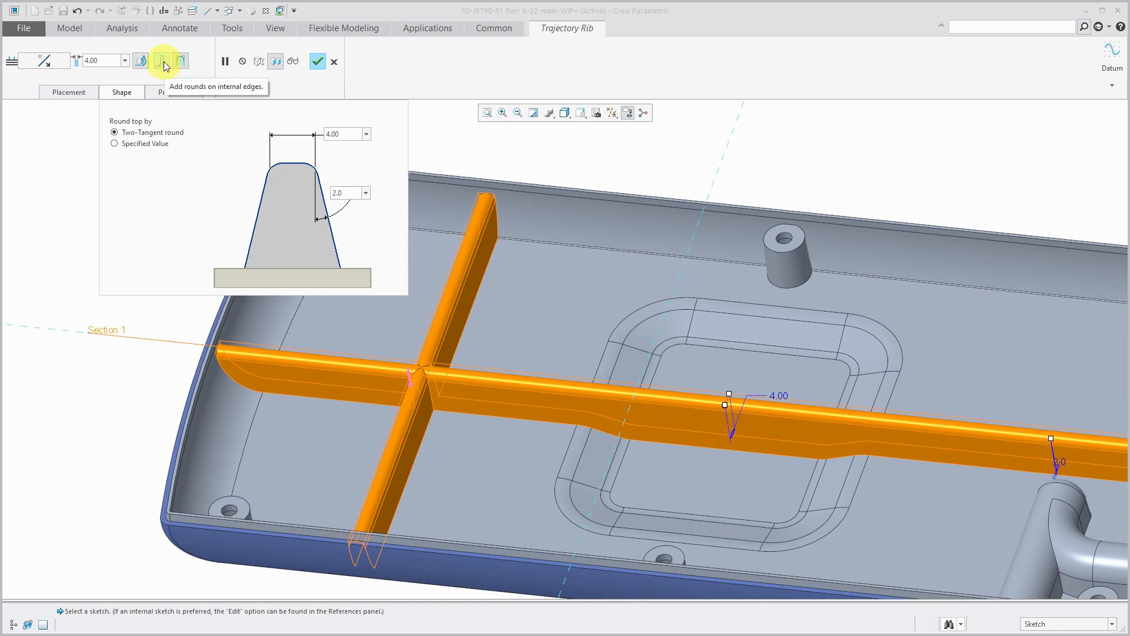
- Add 1.00-radius internal rounds at the rib base and complete the trajectory rib
{"action": "left_click", "coordinate": [163, 60]}
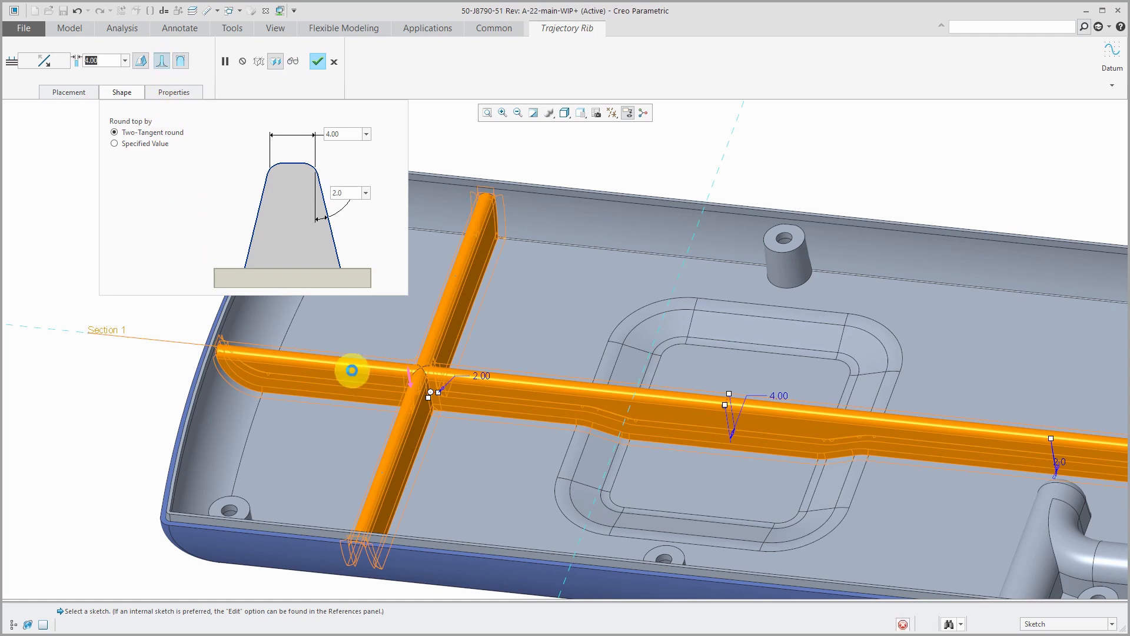
{"action": "left_click", "coordinate": [114, 262]}
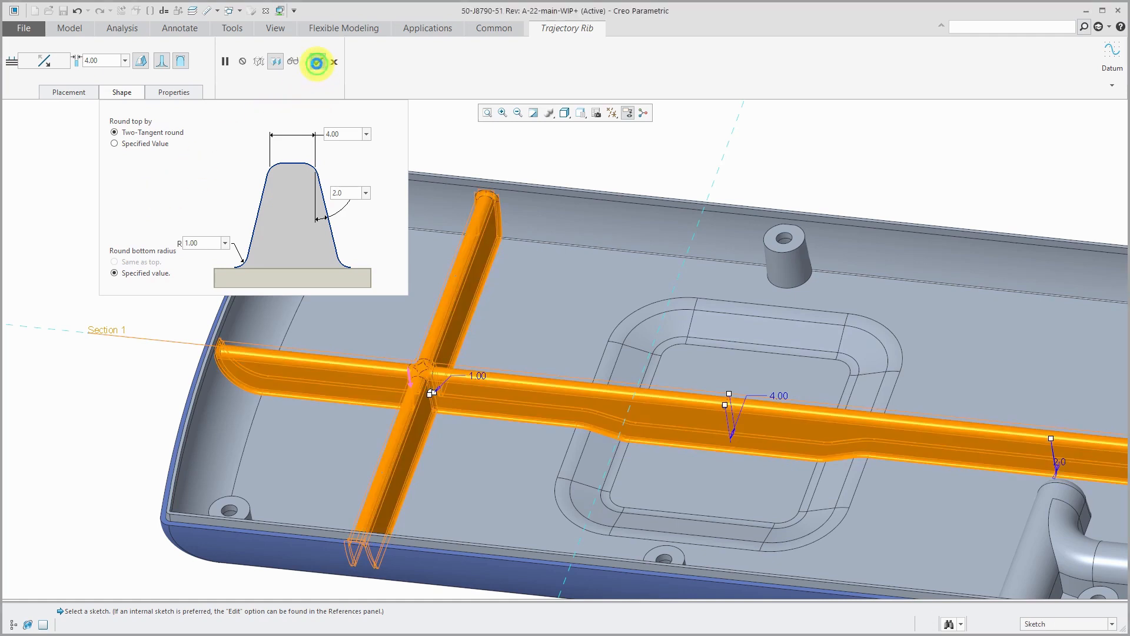
{"action": "left_click", "coordinate": [316, 62]}
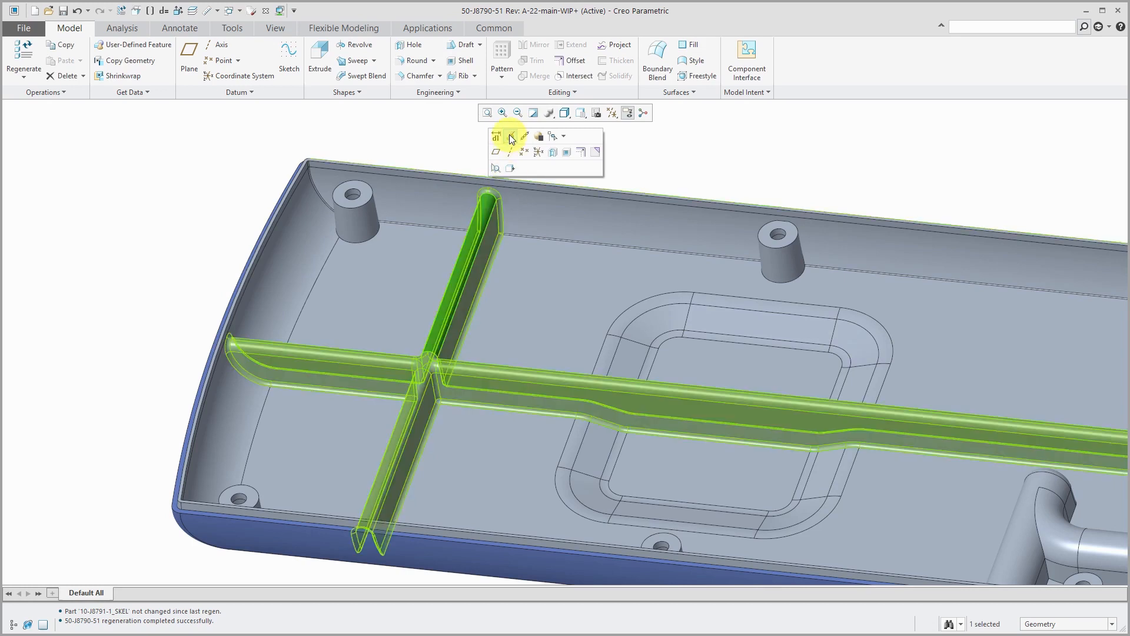
- Reopen the rib's definition, edit its internal sketch and show the sketch References list
{"action": "left_click", "coordinate": [508, 135]}
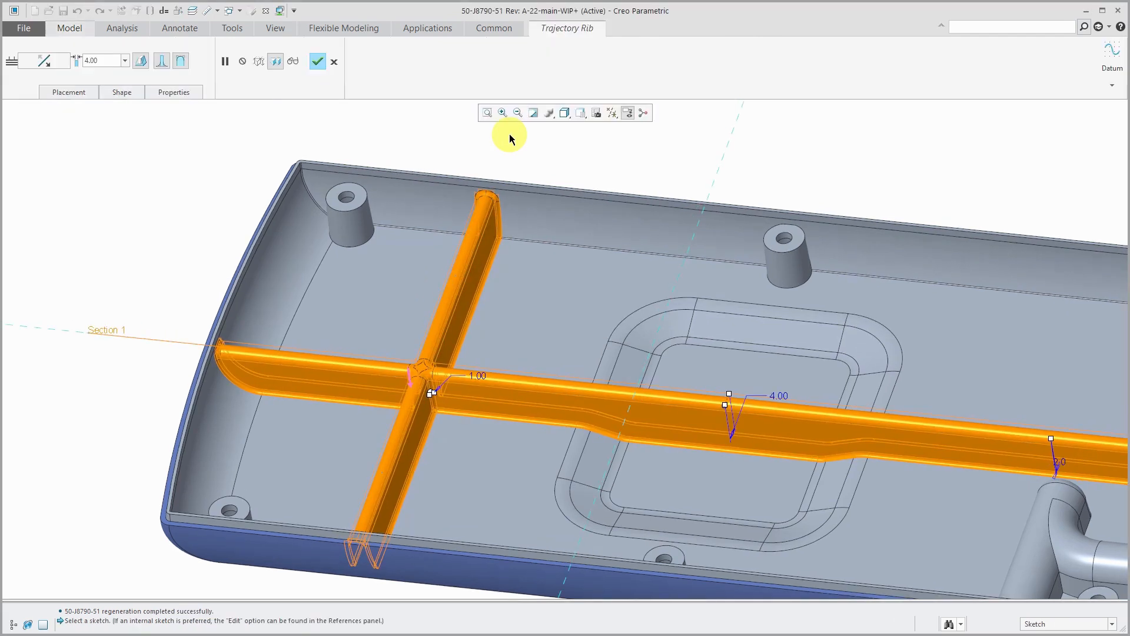
{"action": "left_click", "coordinate": [68, 92]}
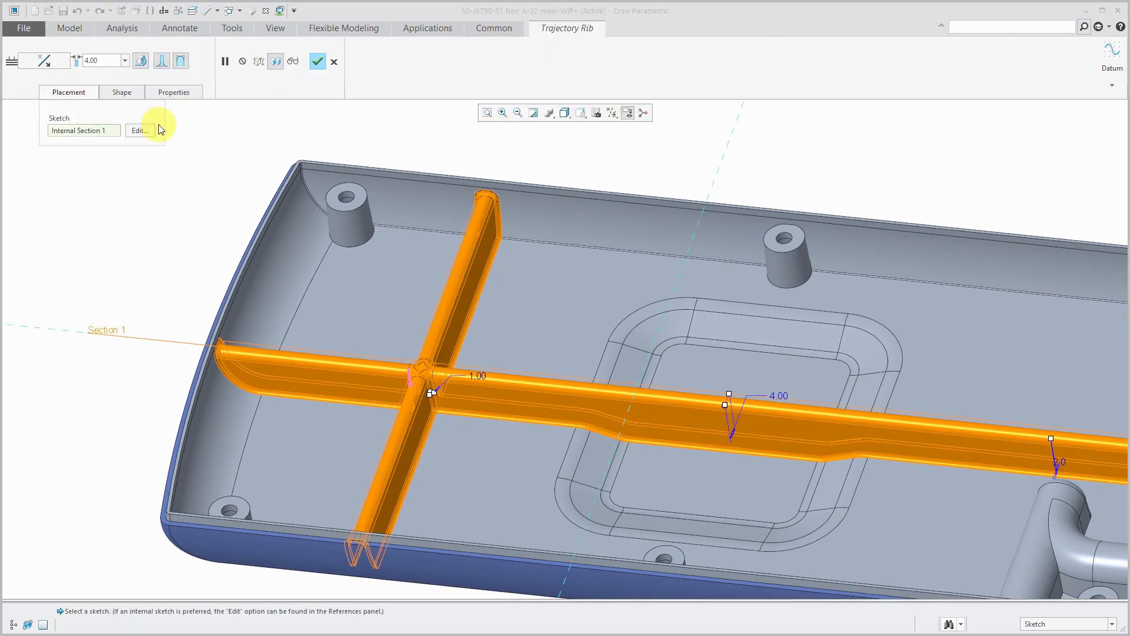
{"action": "left_click", "coordinate": [139, 130]}
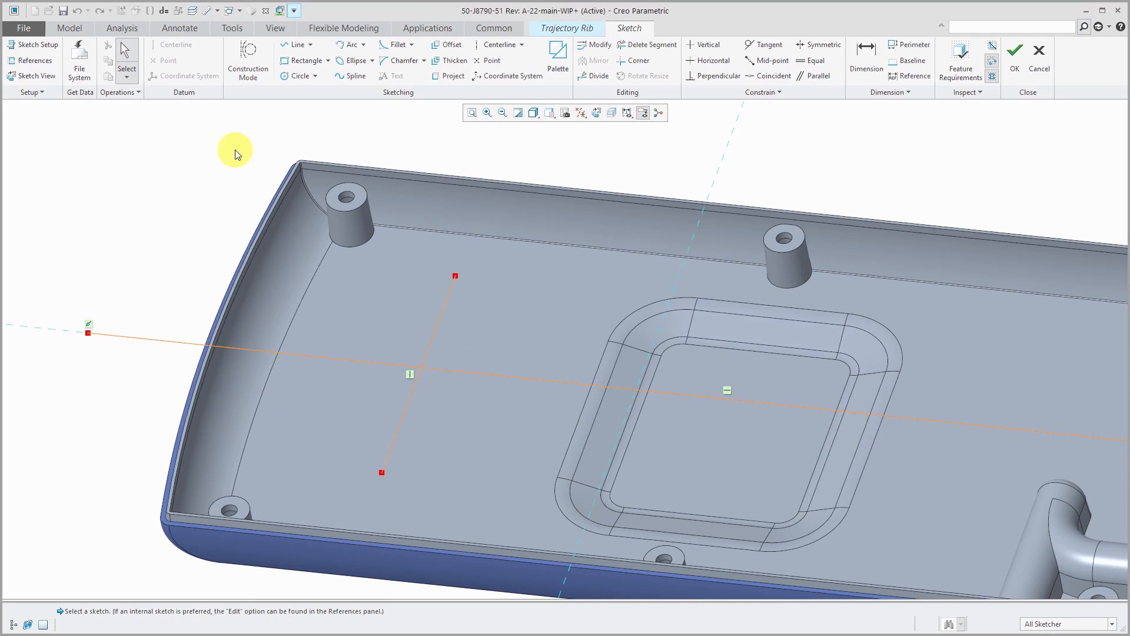
{"action": "mouse_move", "coordinate": [393, 150]}
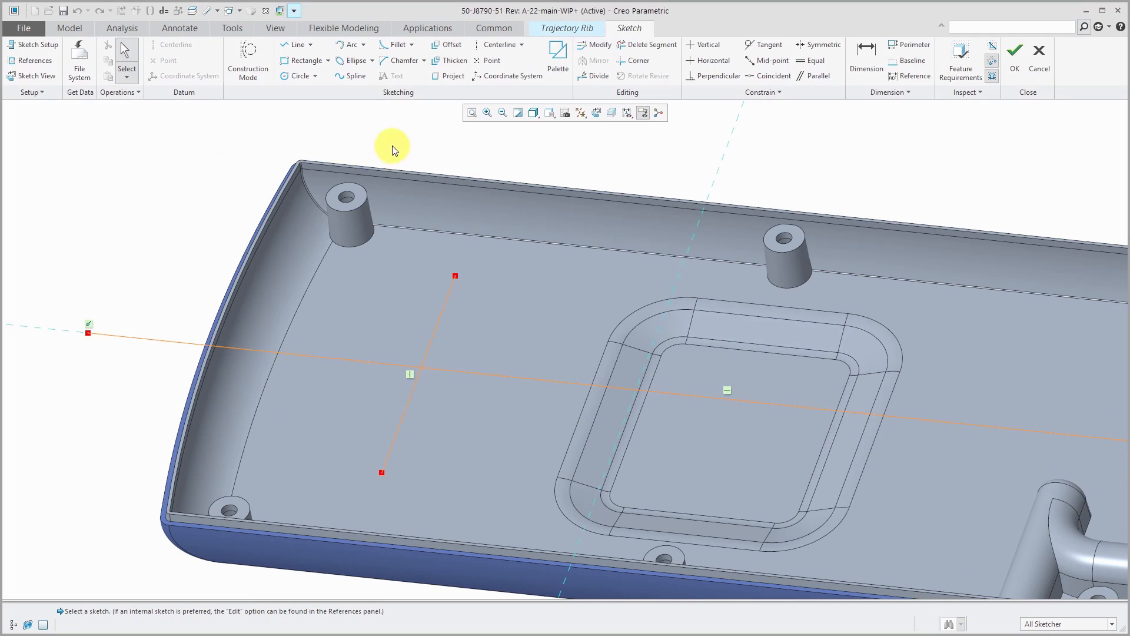
{"action": "right_click", "coordinate": [393, 148]}
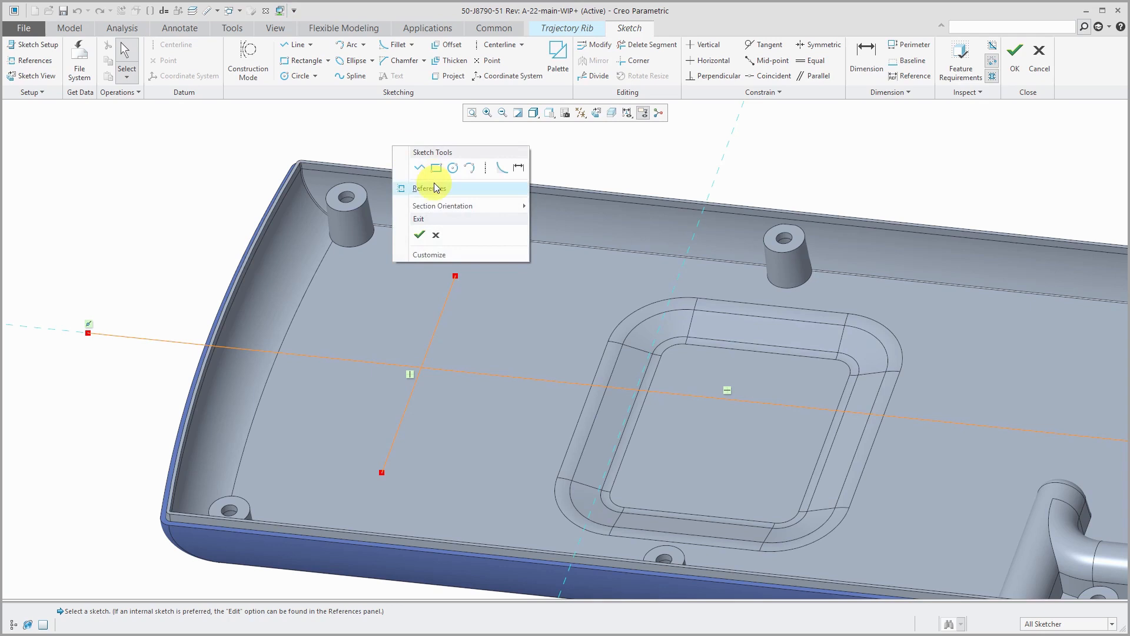
{"action": "left_click", "coordinate": [428, 188]}
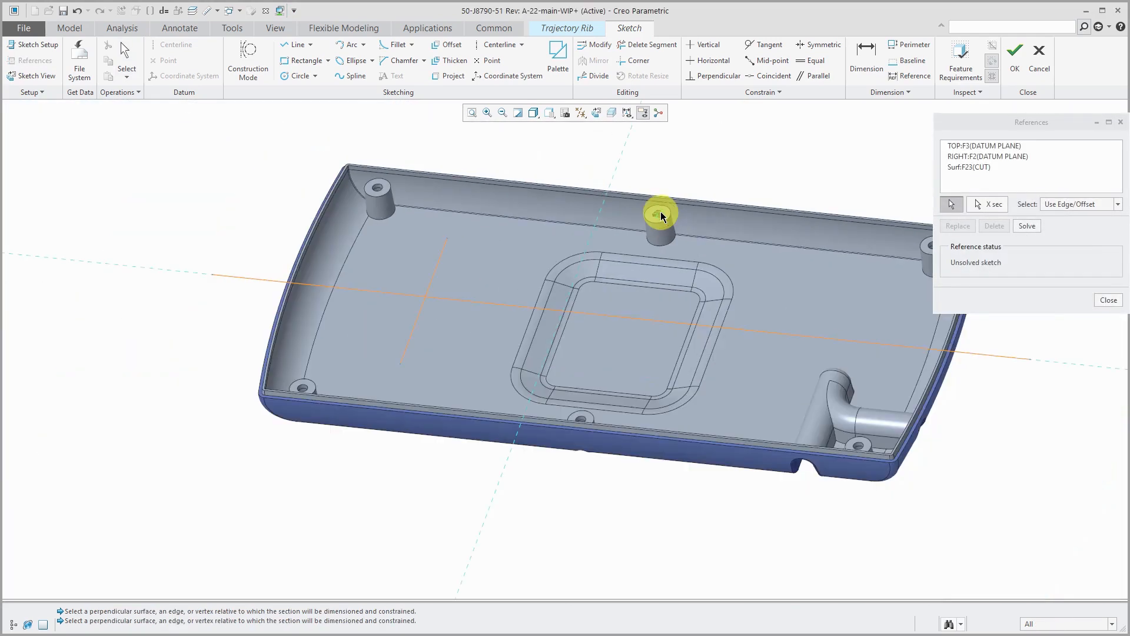
- Add a second crosswise line to the rib sketch and accept it back into the rib tool
{"action": "scroll", "scroll_direction": "up", "scroll_amount": 3}
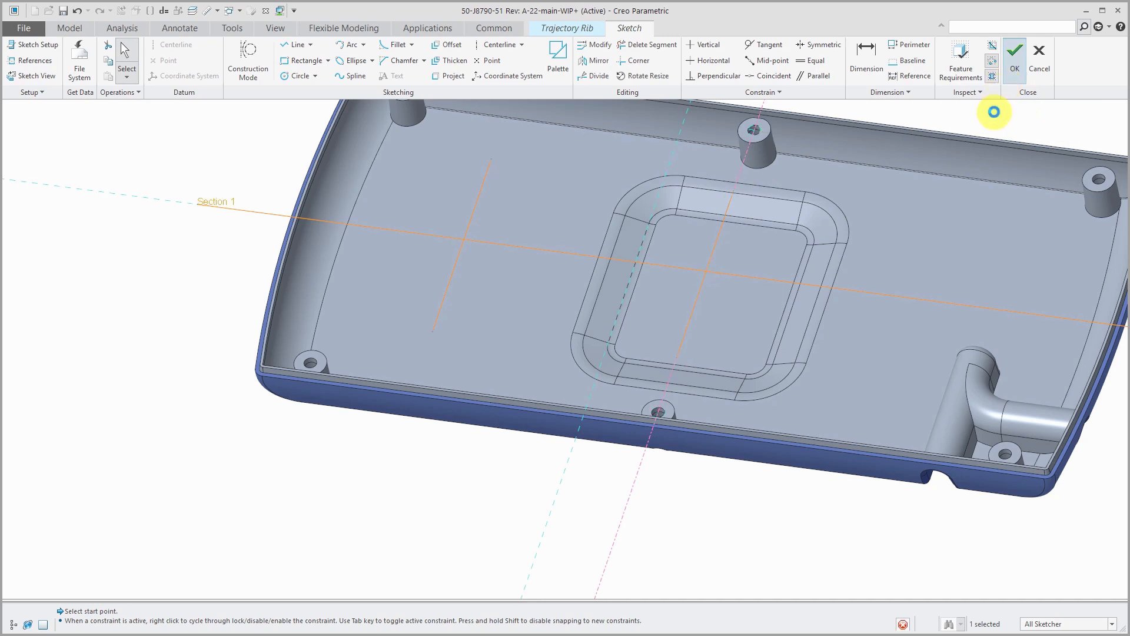
{"action": "left_click", "coordinate": [476, 246]}
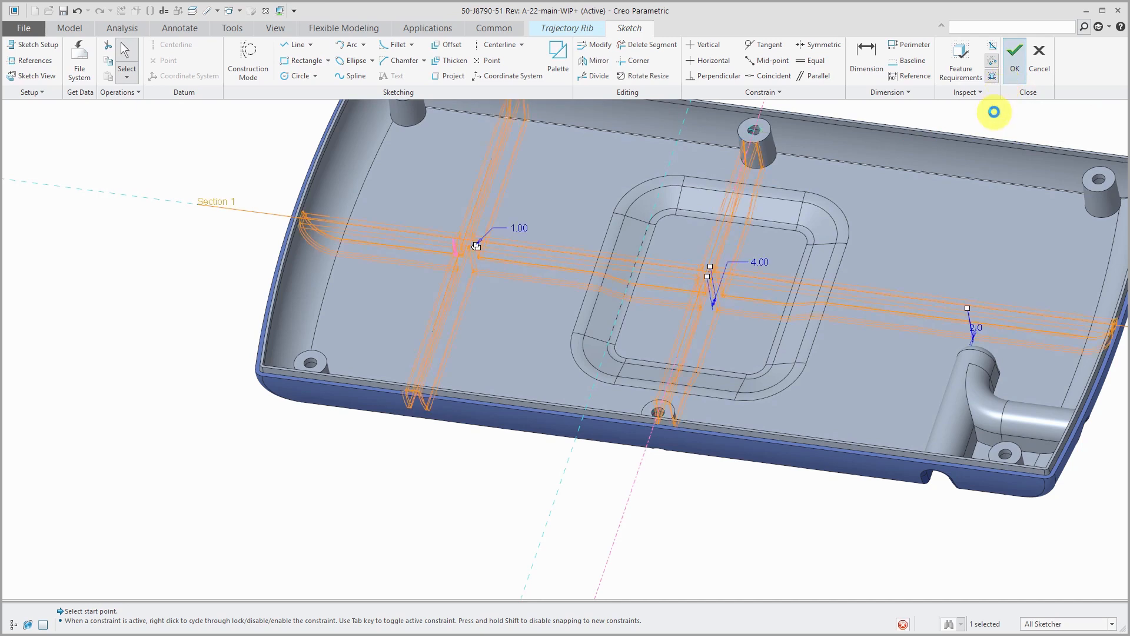
{"action": "left_click", "coordinate": [1013, 49]}
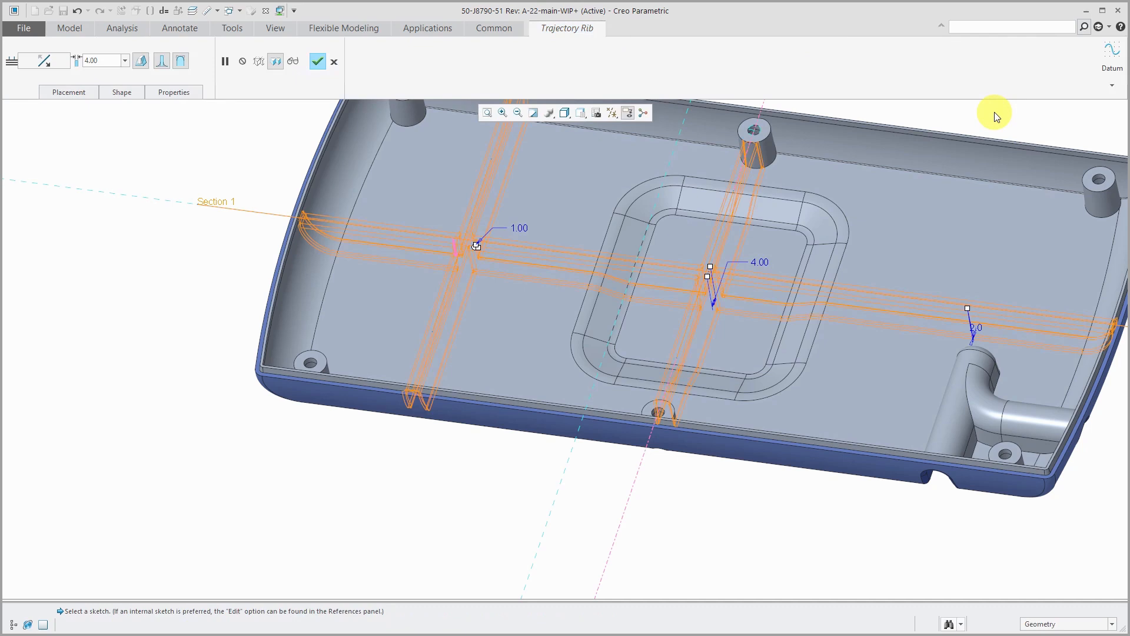
{"action": "mouse_move", "coordinate": [916, 156]}
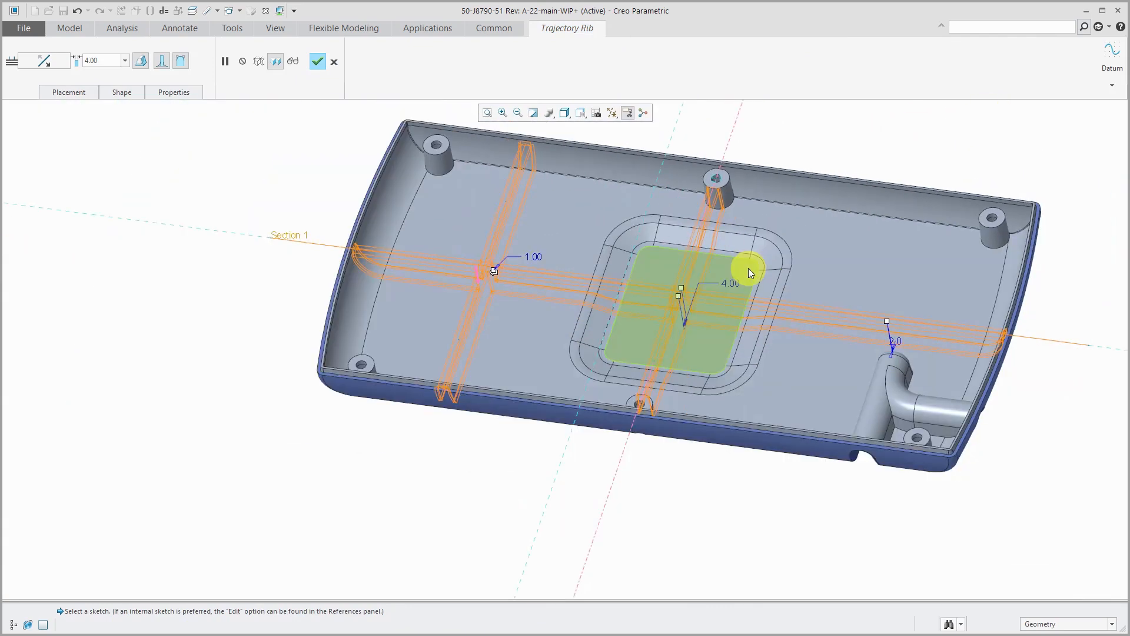
- Change the rib's bottom round radius to 0.50 and finish the feature, regenerating the part
{"action": "left_click", "coordinate": [121, 92]}
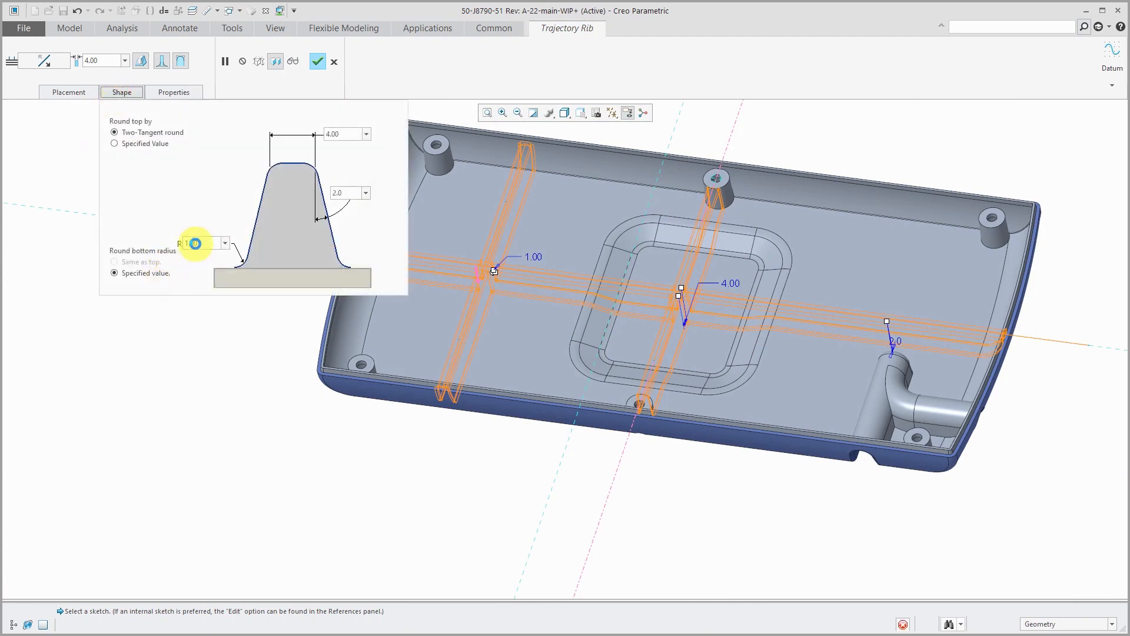
{"action": "left_click", "coordinate": [200, 243]}
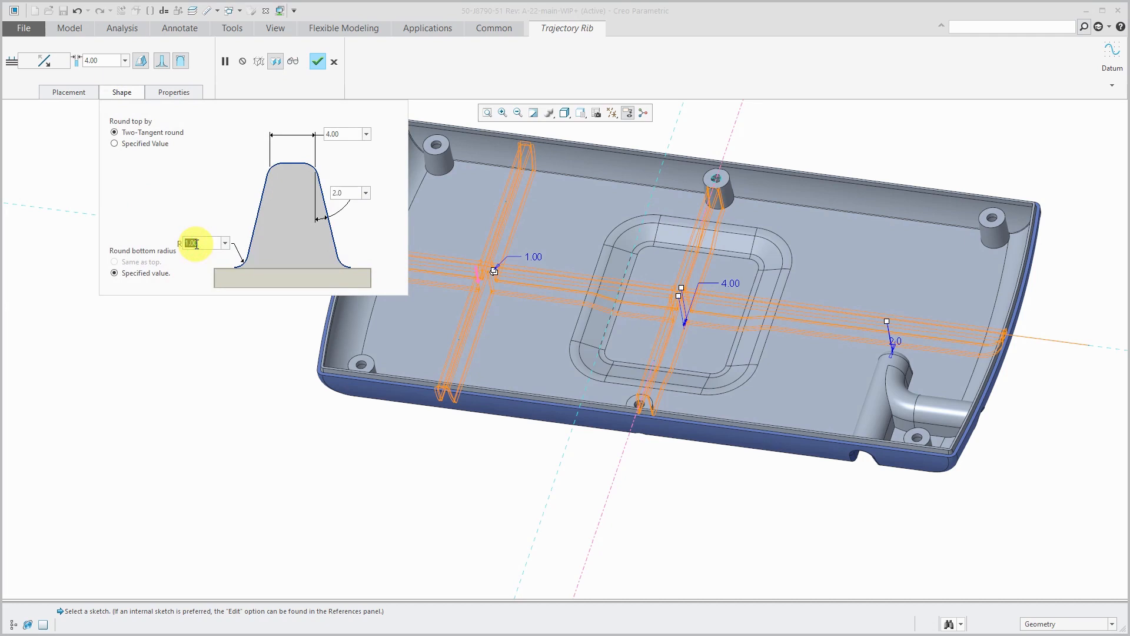
{"action": "left_click", "coordinate": [317, 60]}
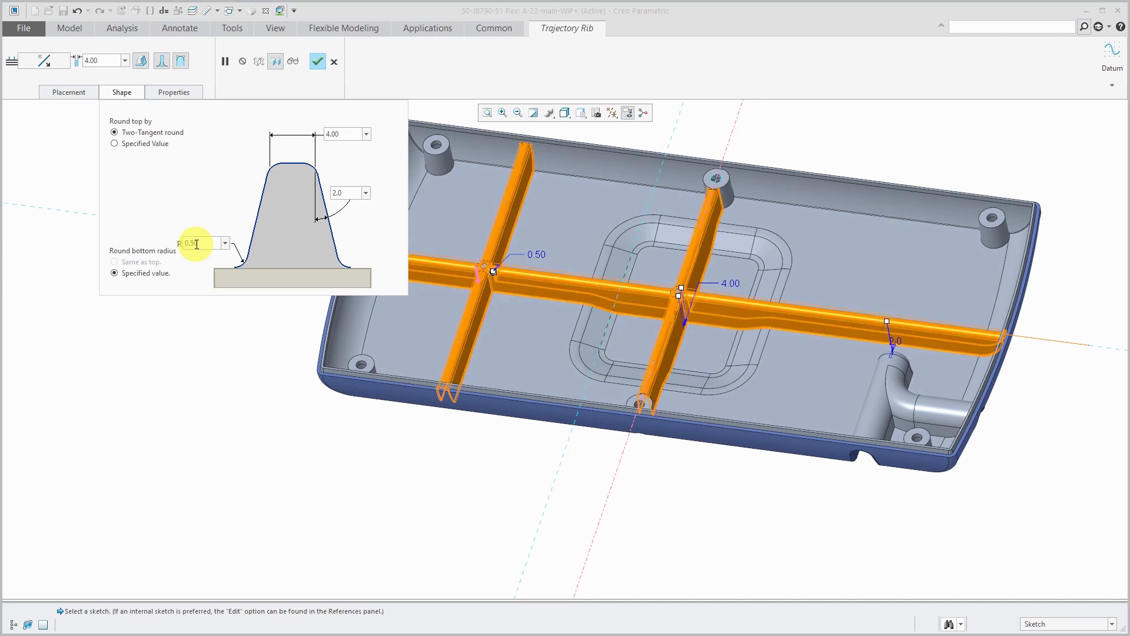
{"action": "mouse_move", "coordinate": [264, 139]}
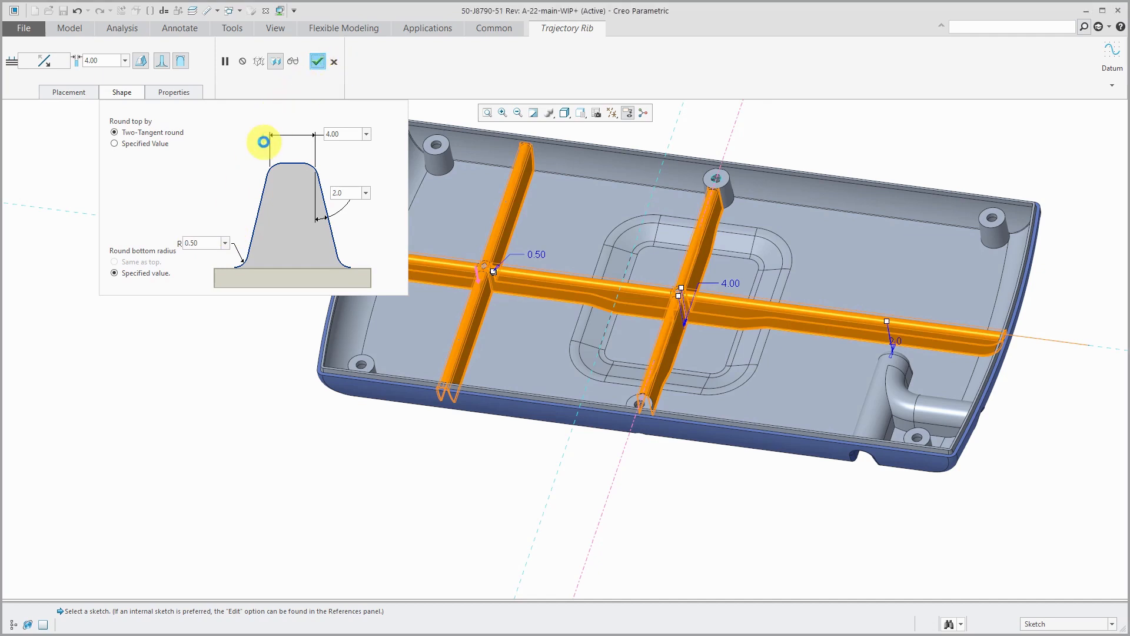
{"action": "left_click", "coordinate": [317, 60]}
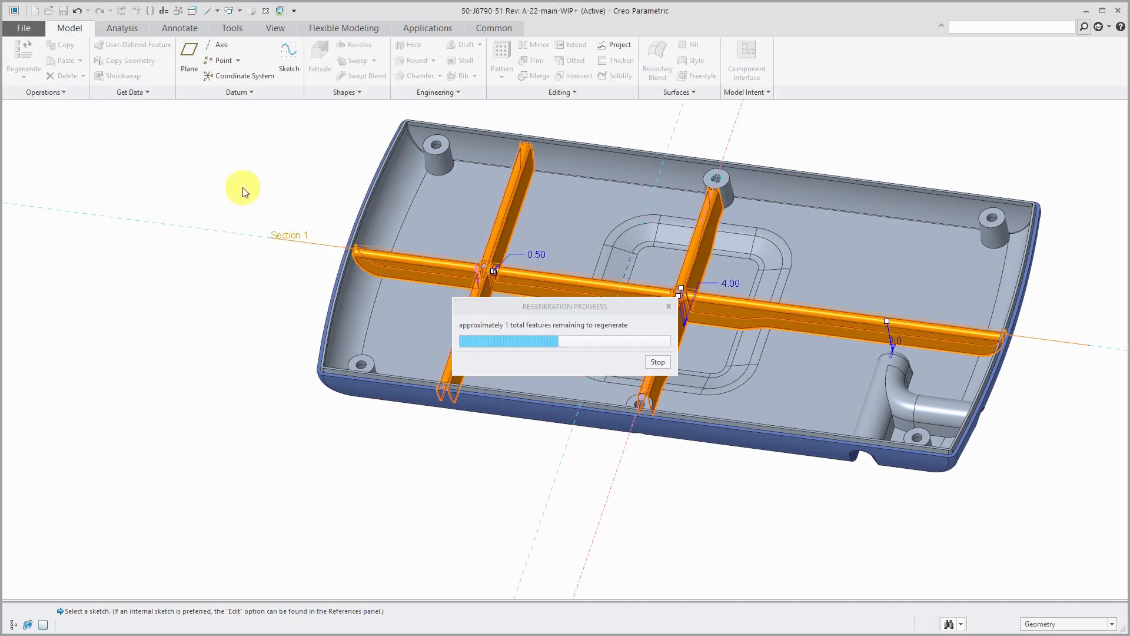